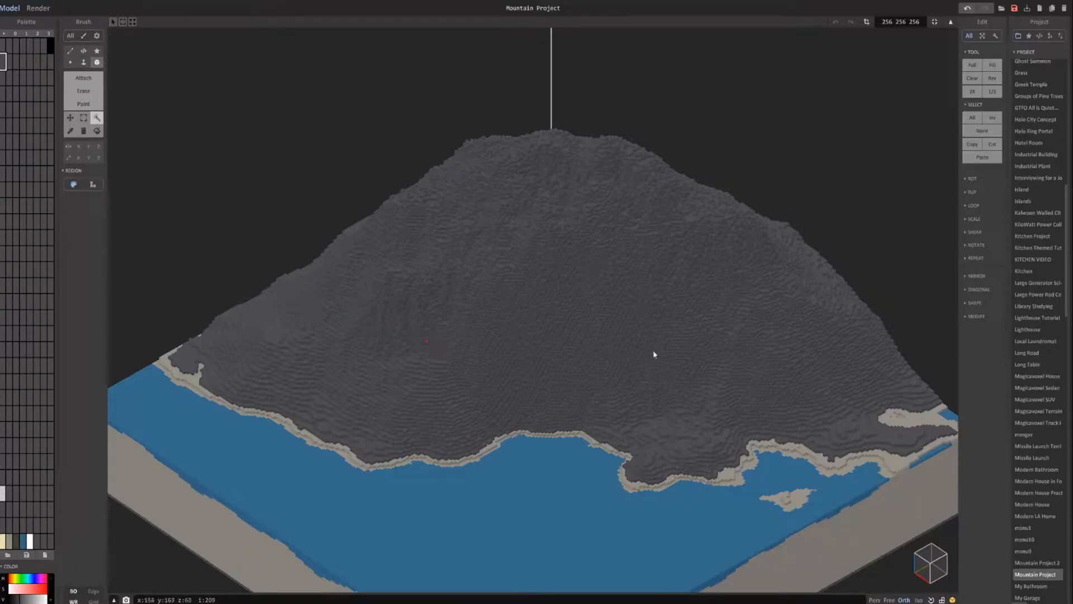
mouse_move(453, 253)
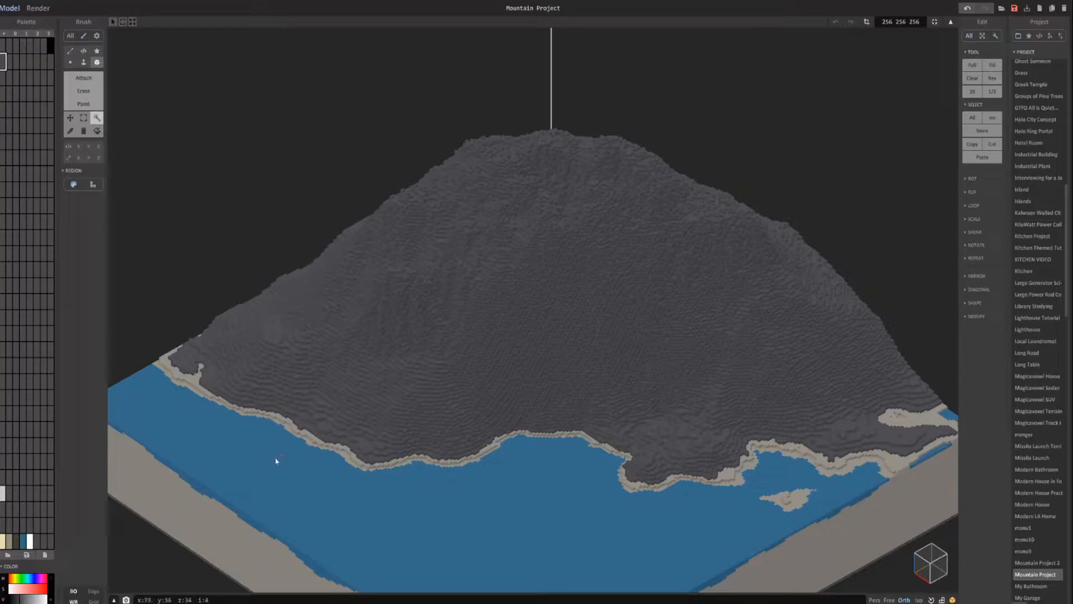
mouse_move(318, 474)
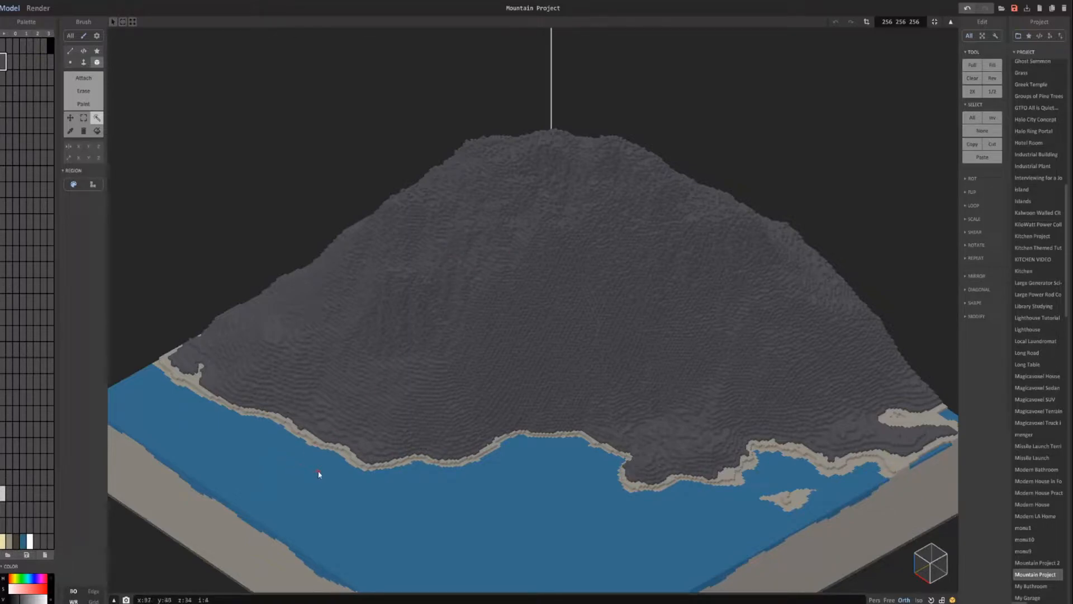
mouse_move(338, 477)
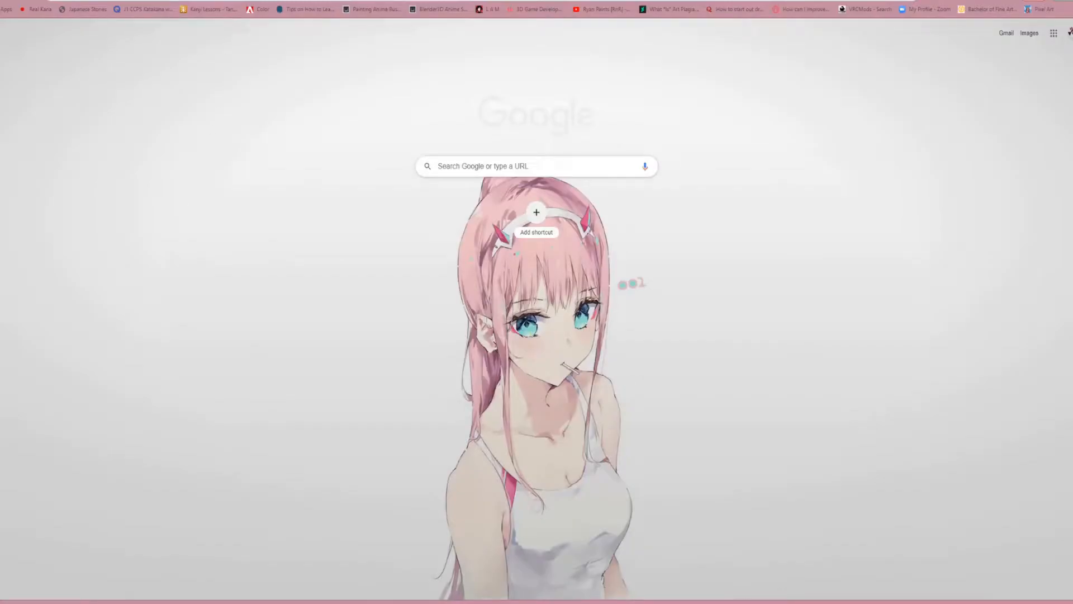
- Search Google for 'adobe' and open the color.adobe.com result
text(adobe color)
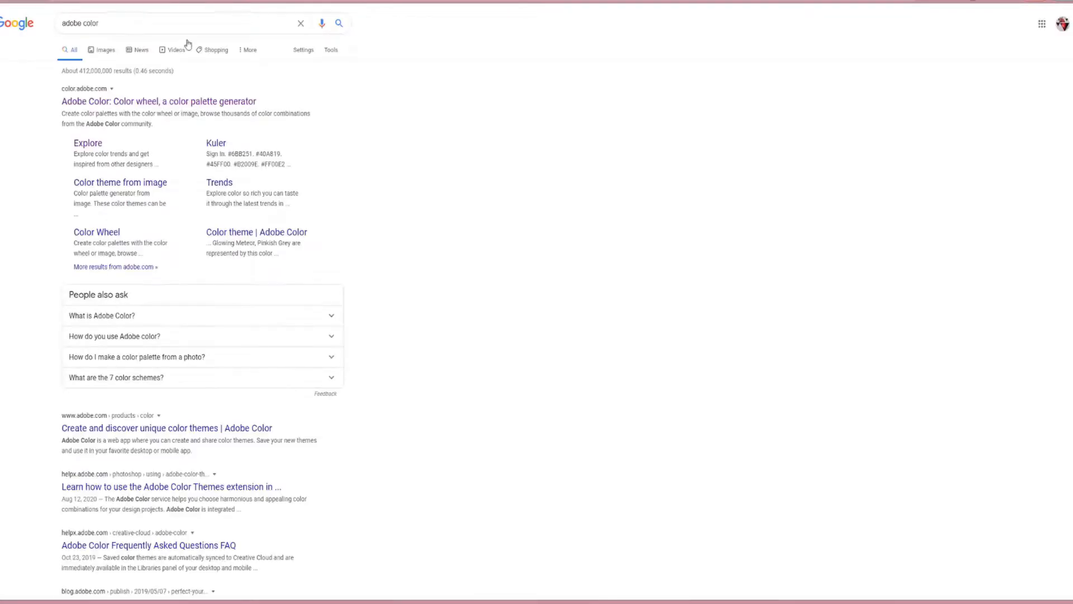
click(159, 101)
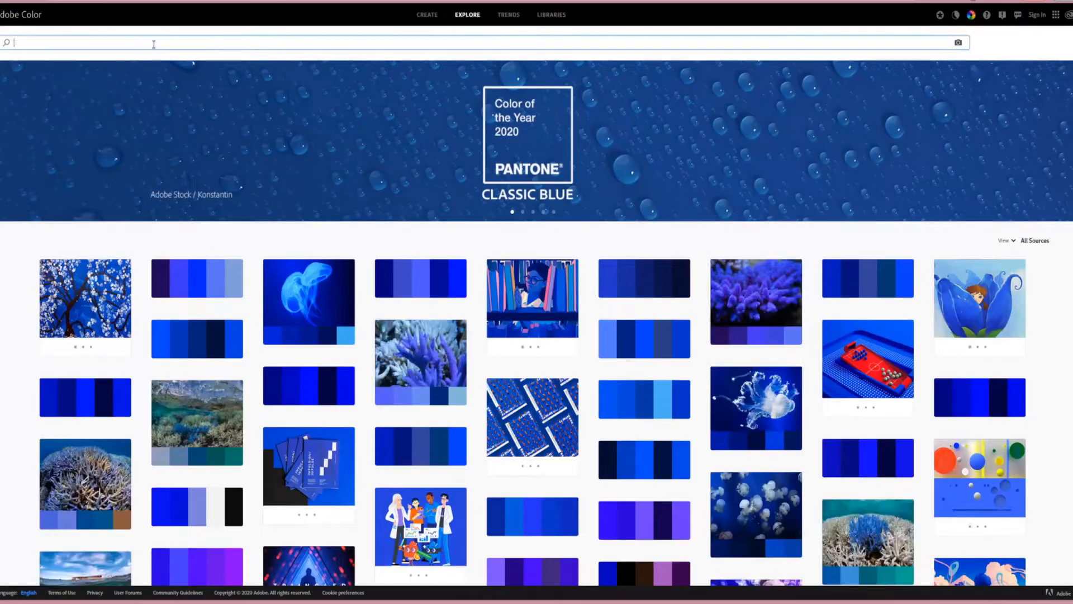
- Search Adobe Color for 'mountain' and browse the palette results for brown tones
text(mountain)
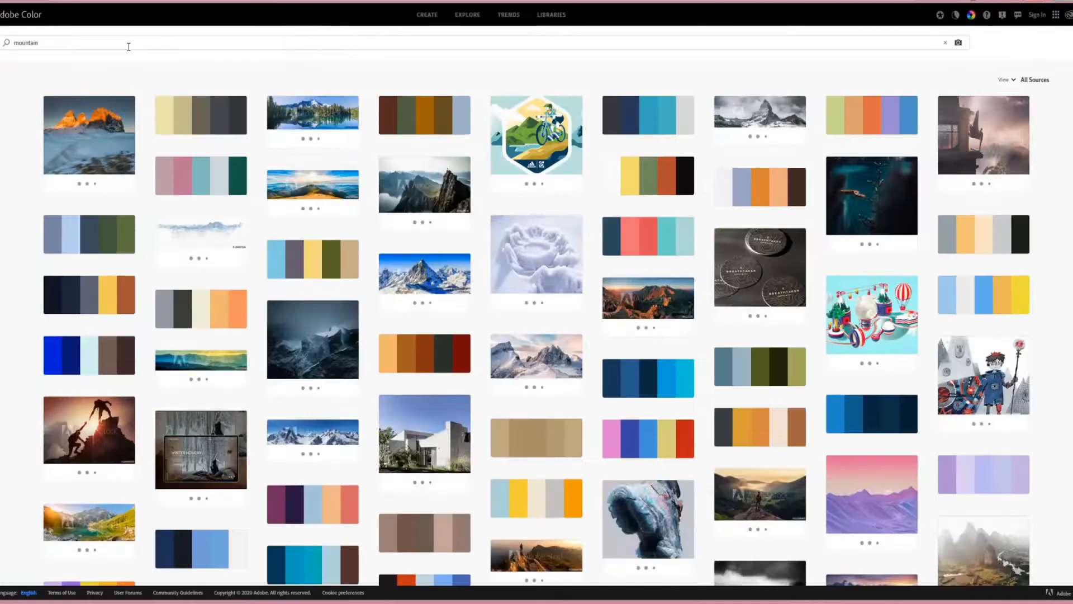
scroll(down, 3)
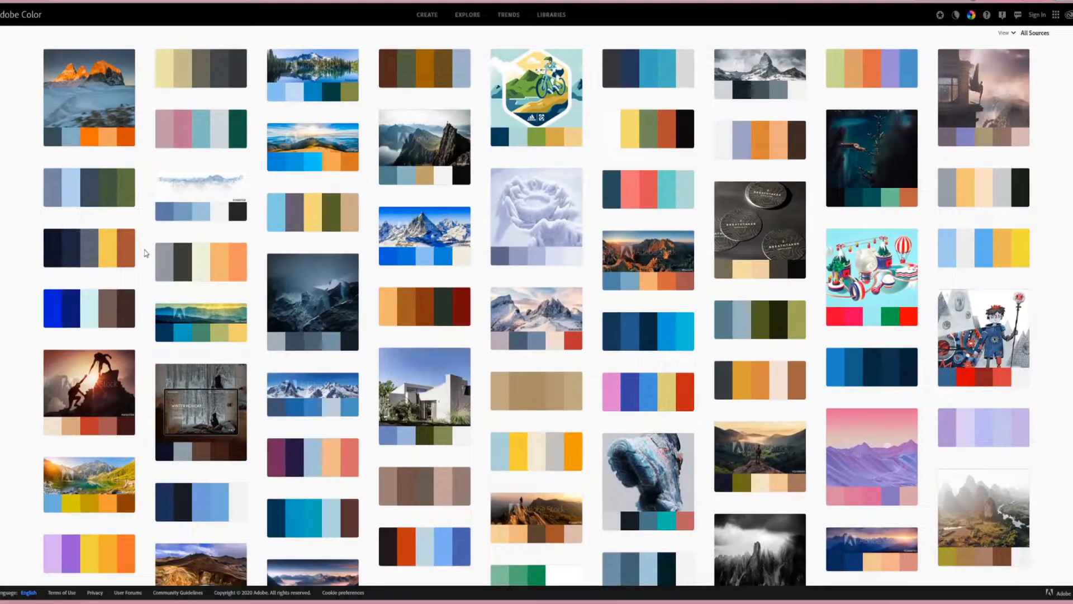
scroll(down, 3)
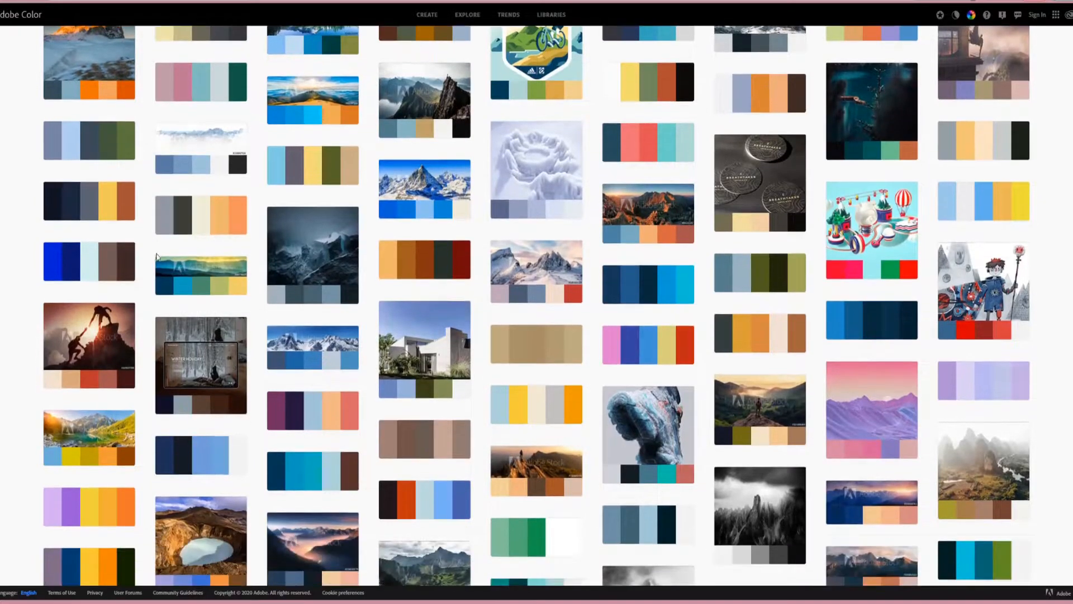
scroll(down, 3)
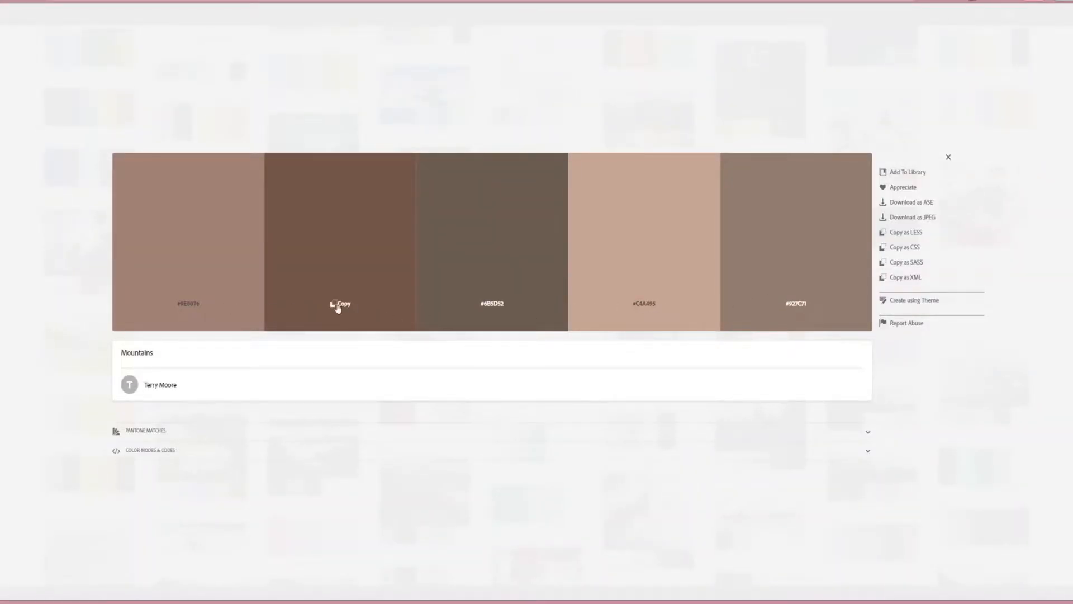
mouse_move(192, 309)
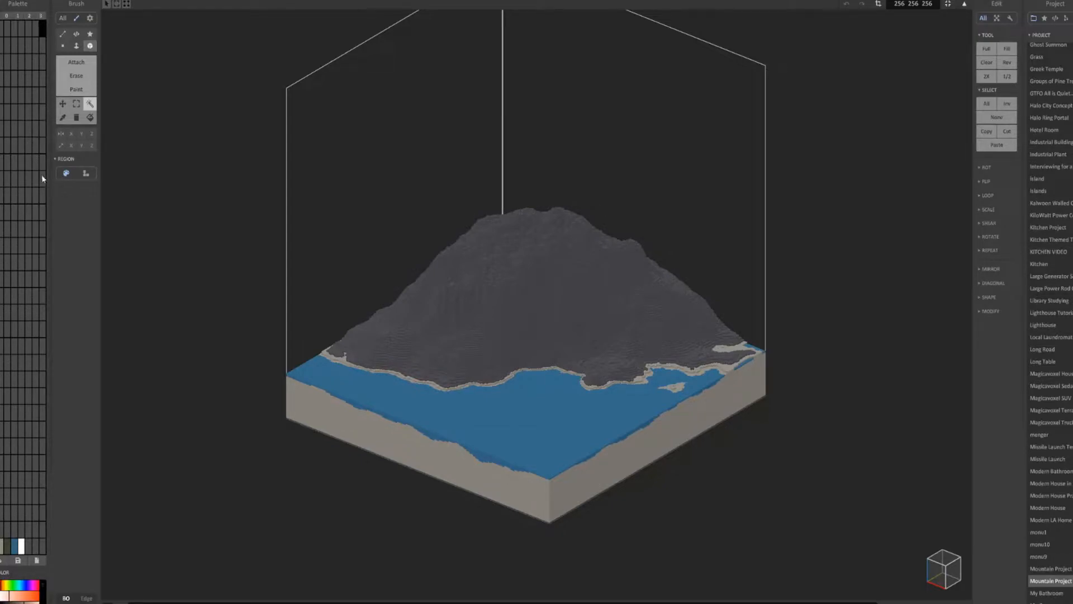
mouse_move(33, 197)
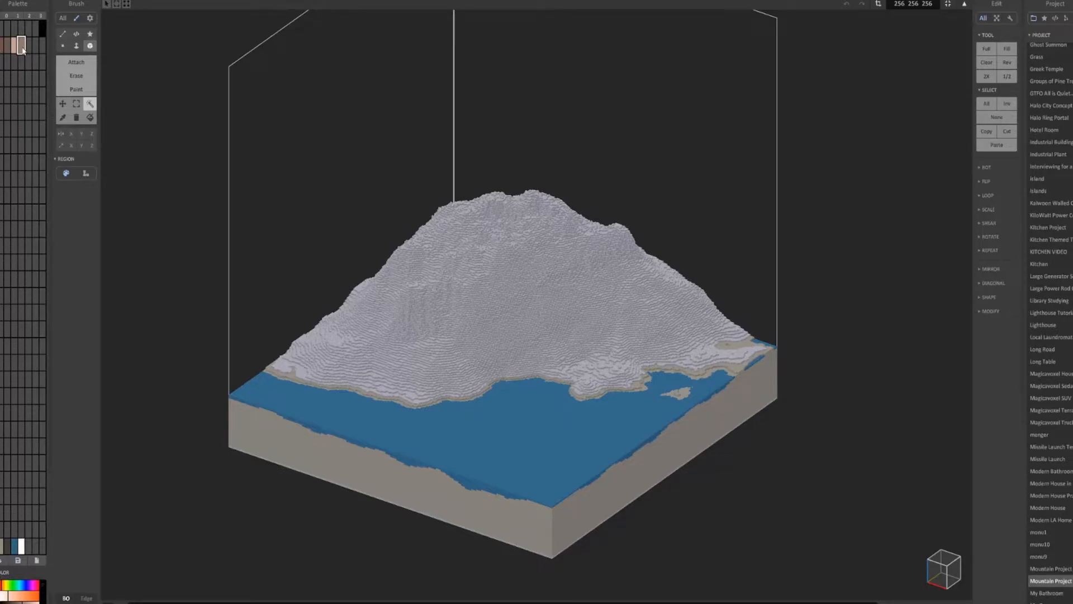
- Pick the new brown palette swatch to paint the mountain rock voxels
click(19, 45)
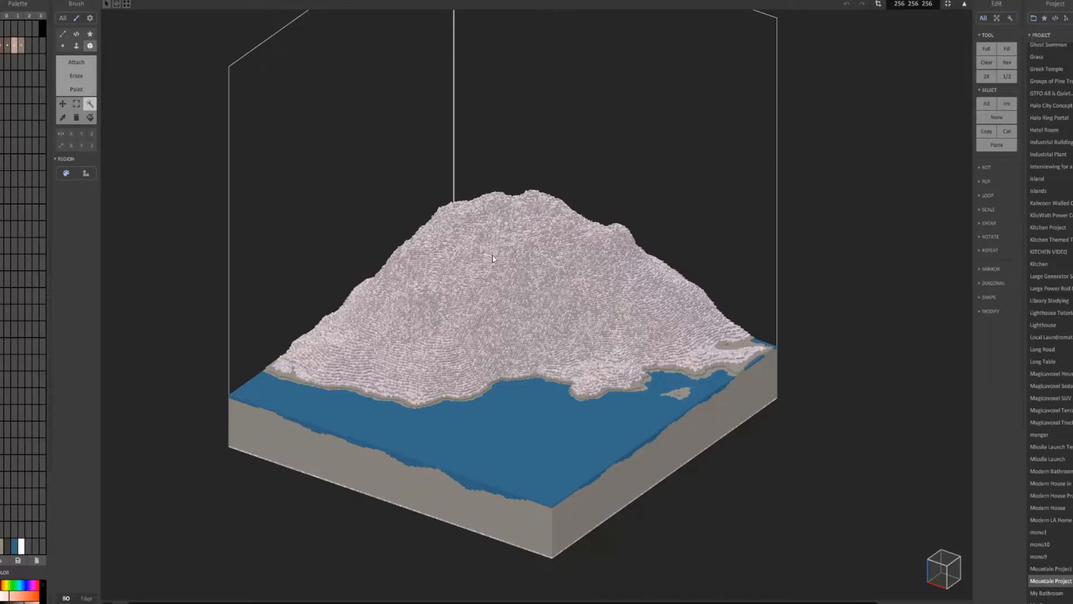
mouse_move(525, 287)
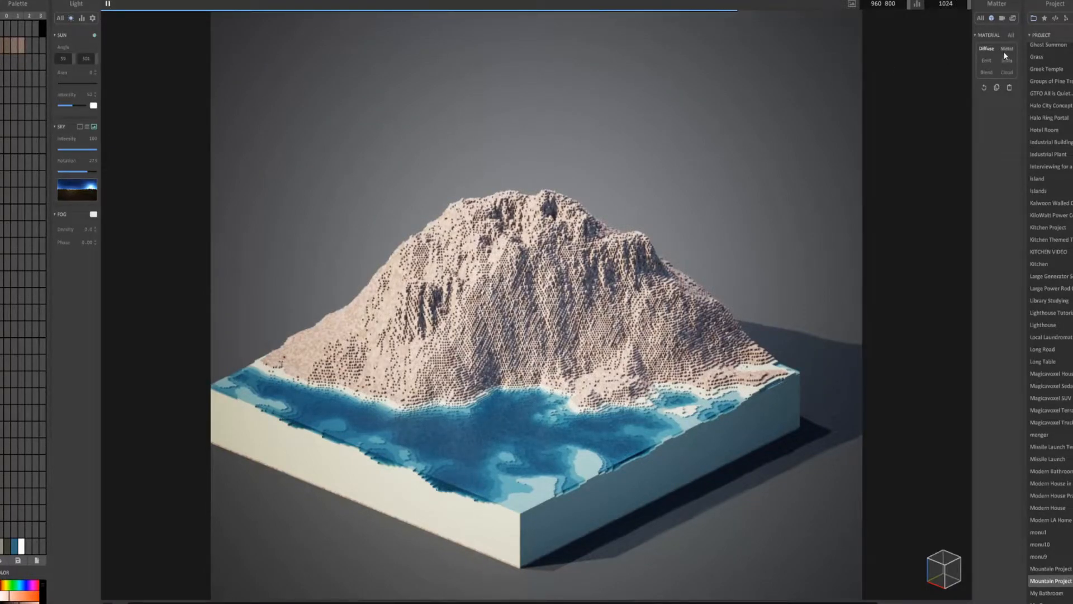
- Try Metal on the rock colours and adjust surface values, then settle on Blend
click(1005, 48)
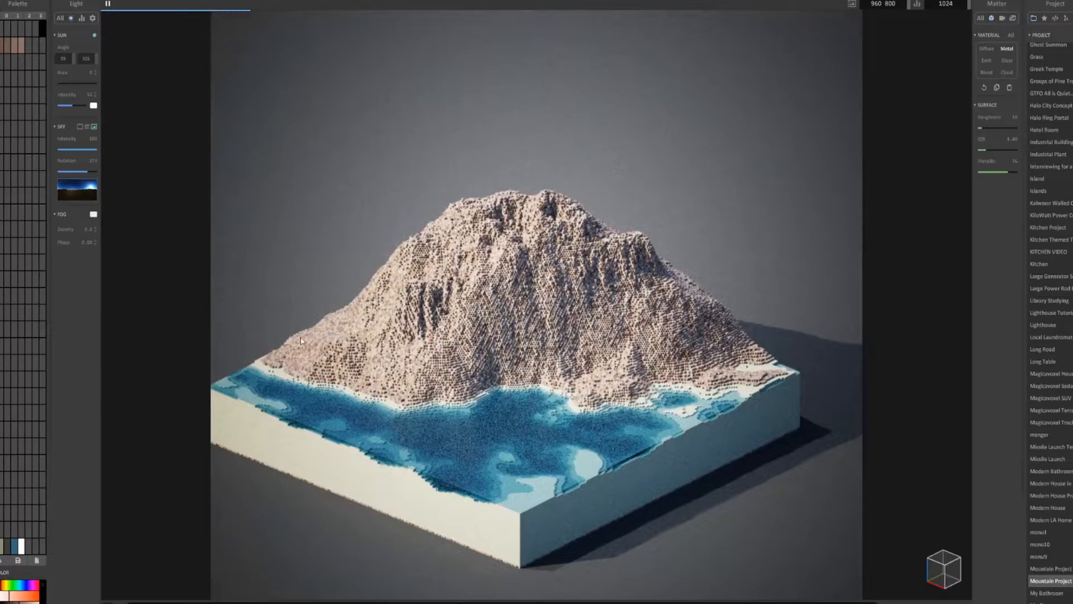
drag(993, 150, 1019, 150)
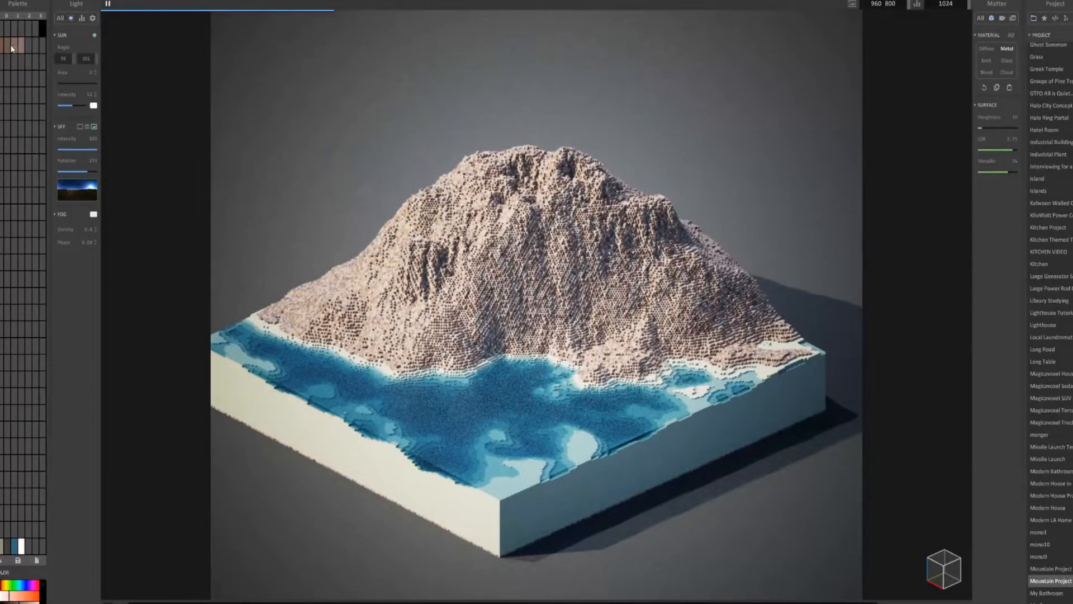
click(986, 48)
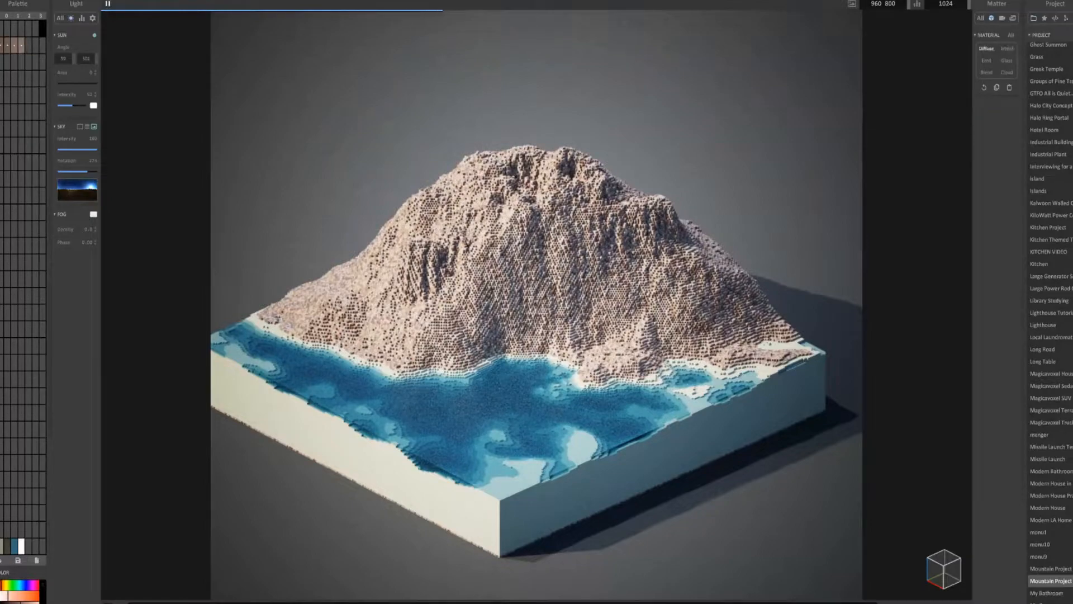
click(1007, 48)
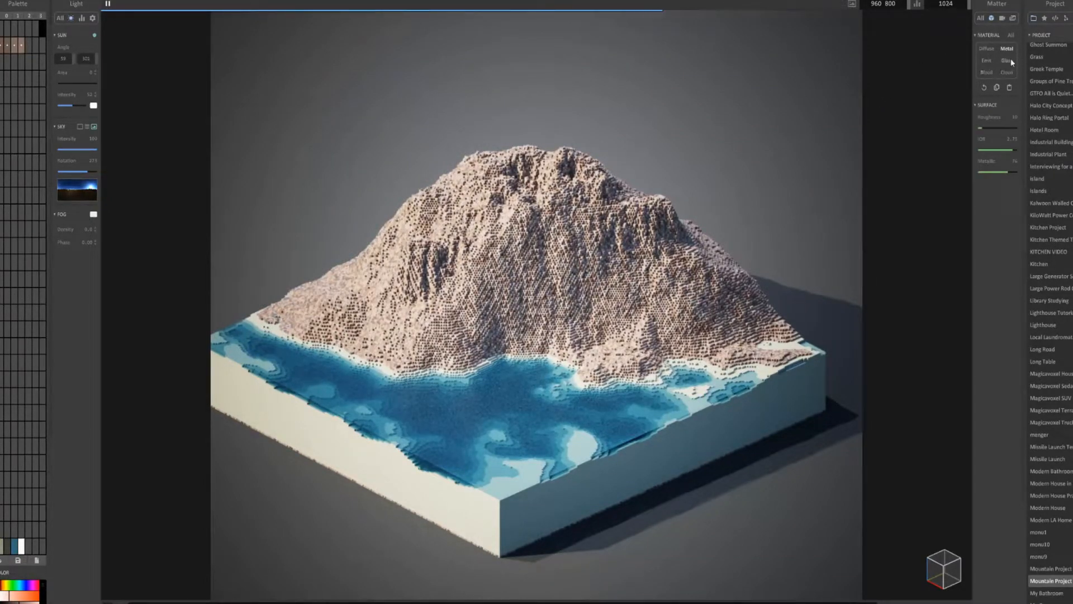
click(1006, 60)
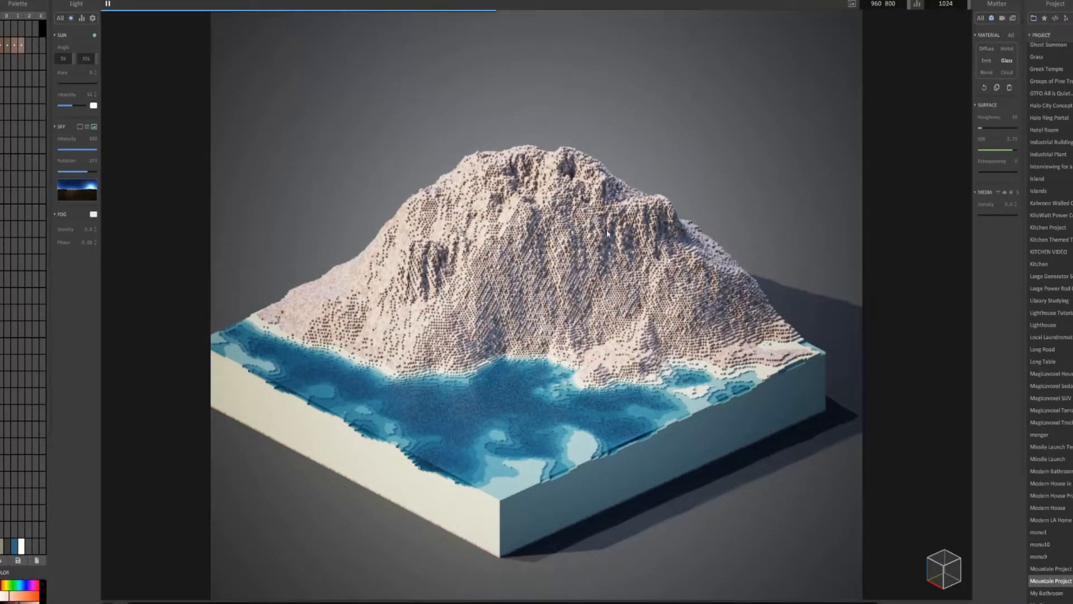
click(986, 73)
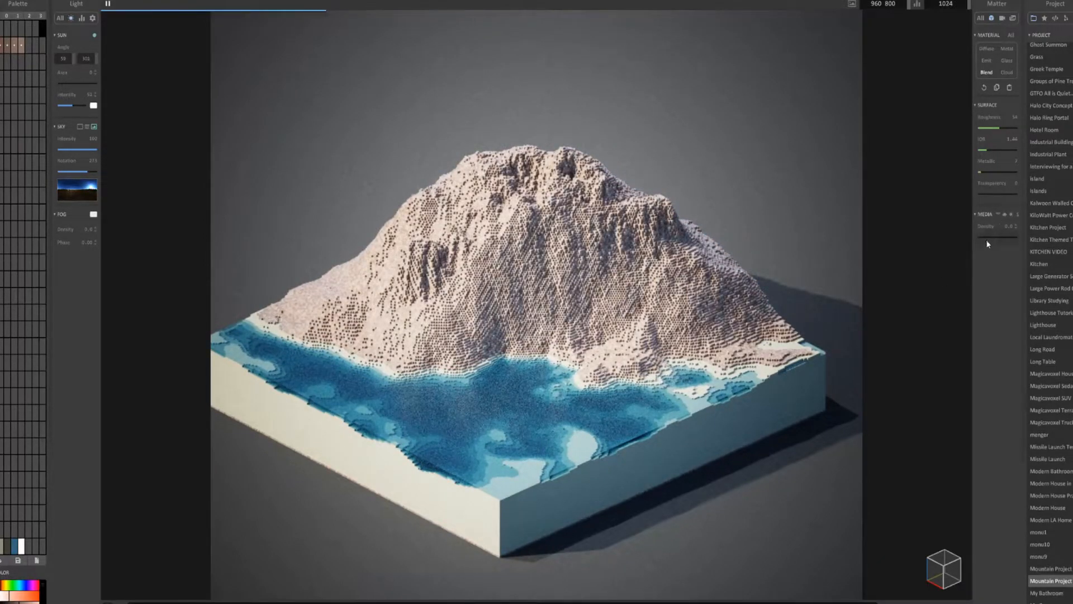
- Raise the blend material's Media Density to about 46
drag(979, 236, 1009, 236)
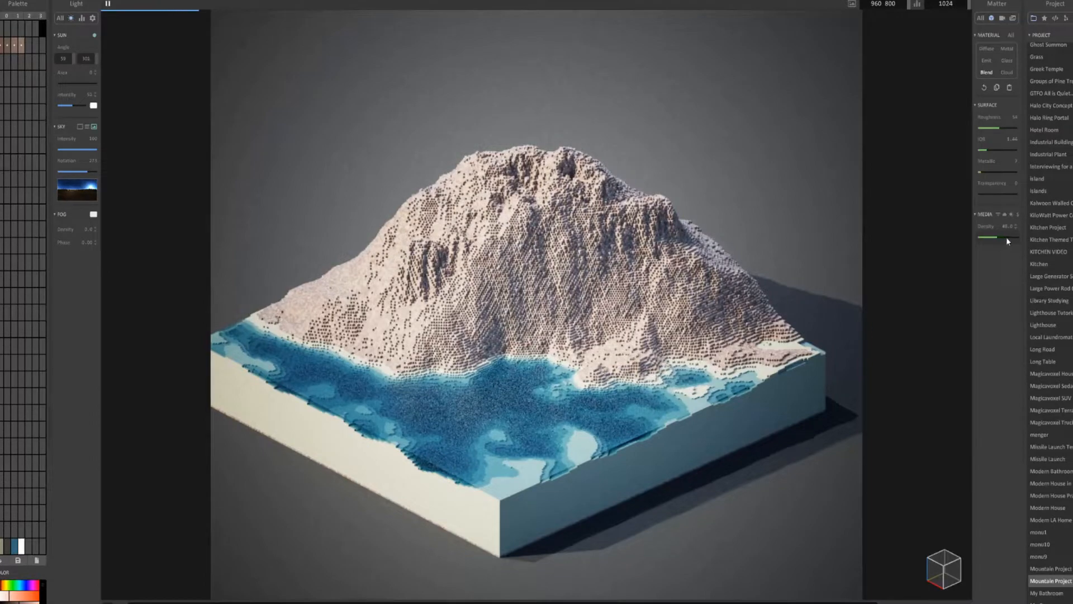
drag(989, 237, 1003, 237)
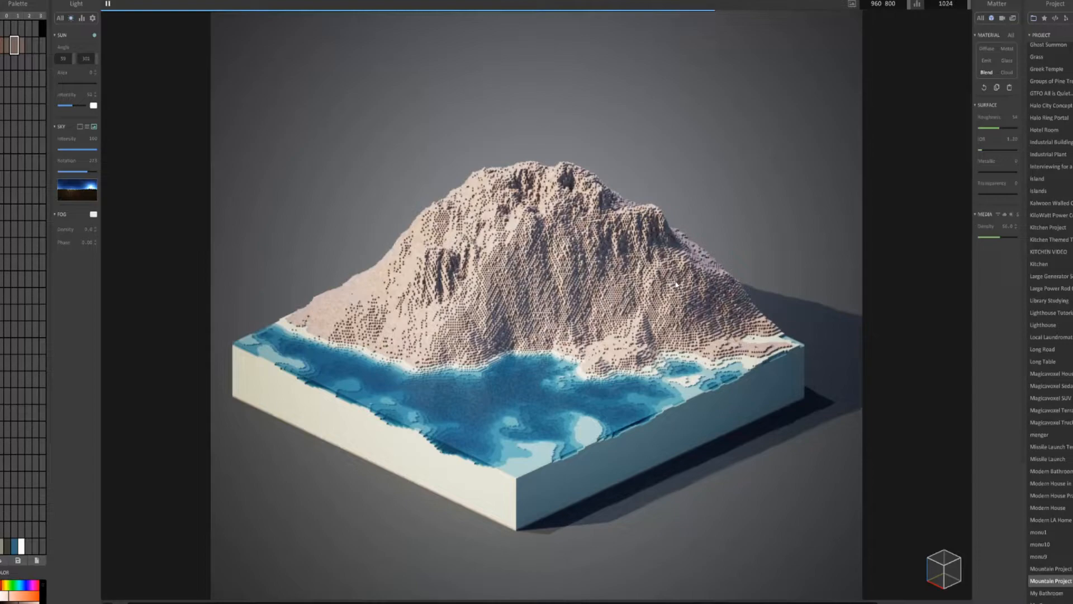
mouse_move(681, 301)
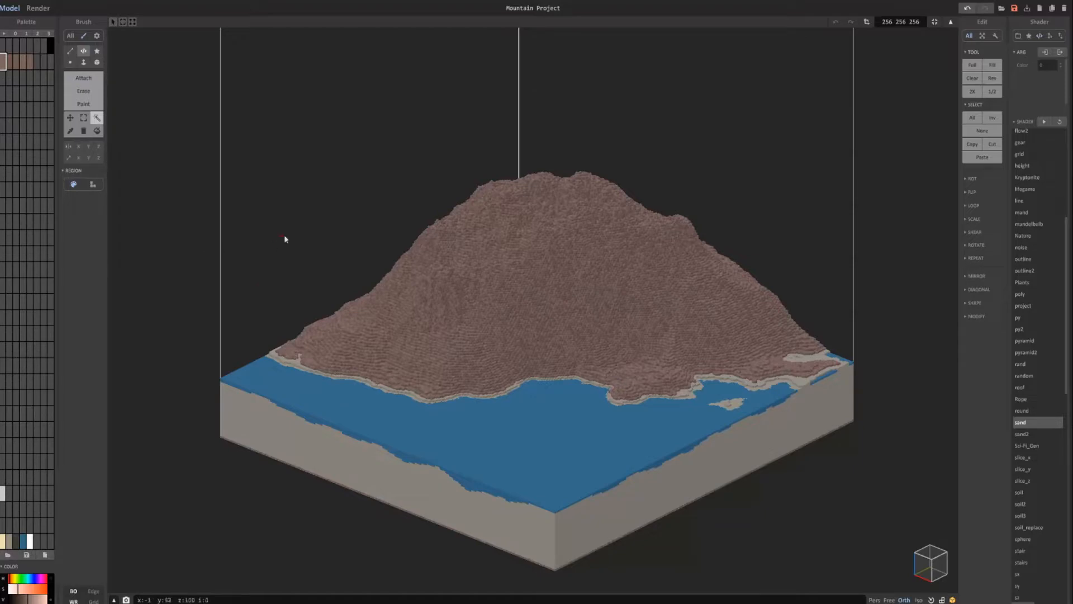
- Return from the render to the model editor with the Shader list shown
click(3, 76)
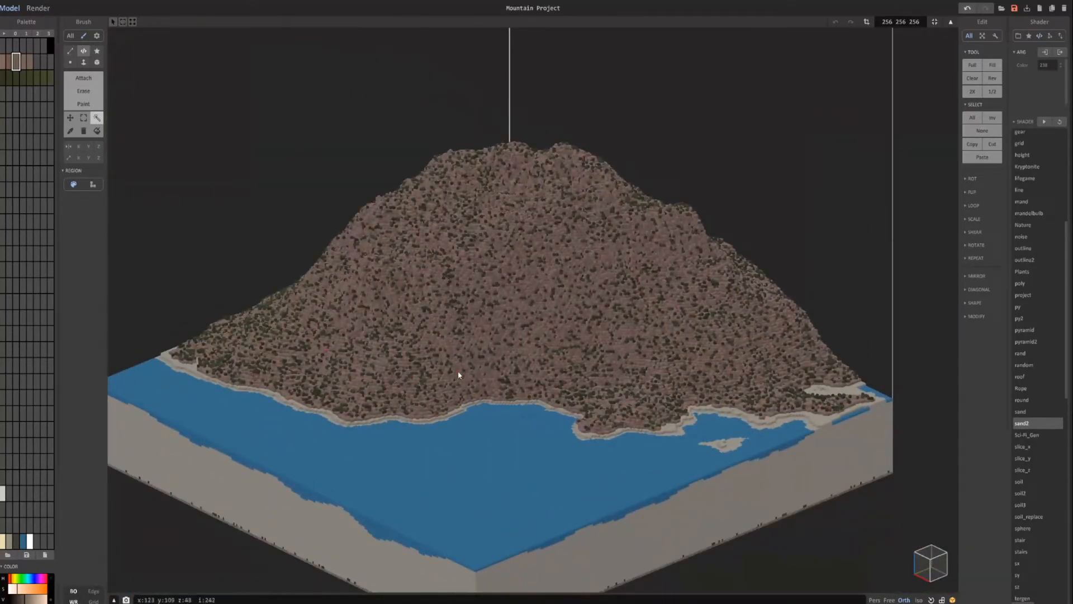
click(38, 8)
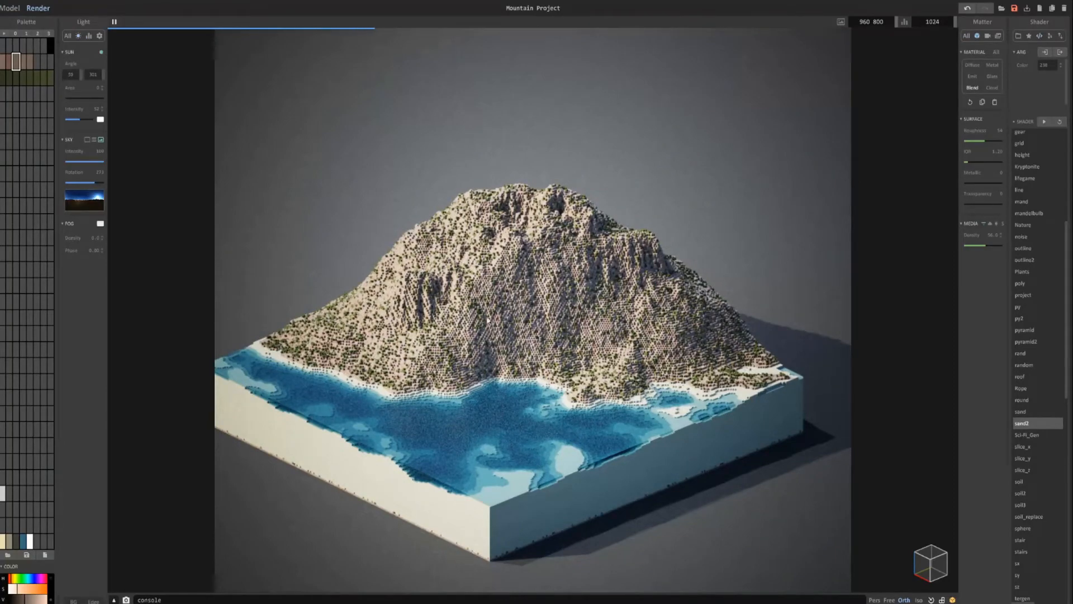
click(987, 36)
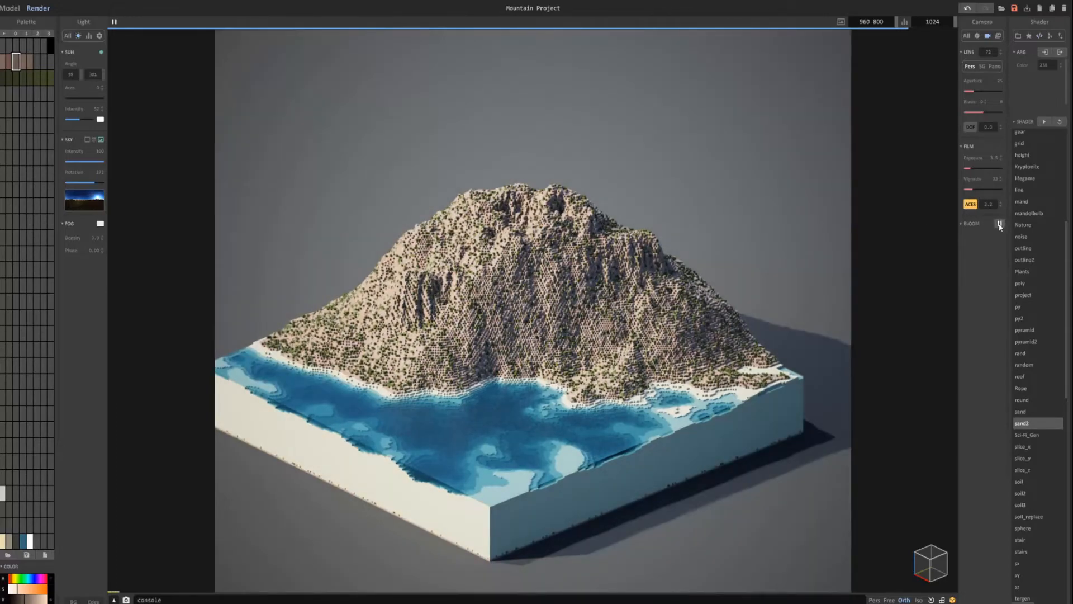
click(1000, 224)
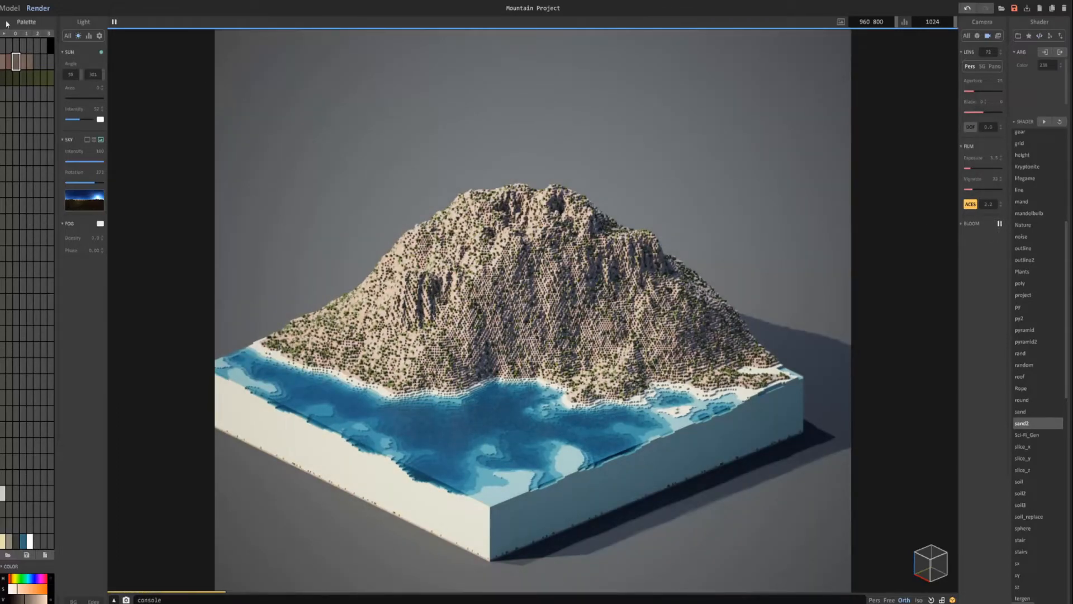
click(10, 7)
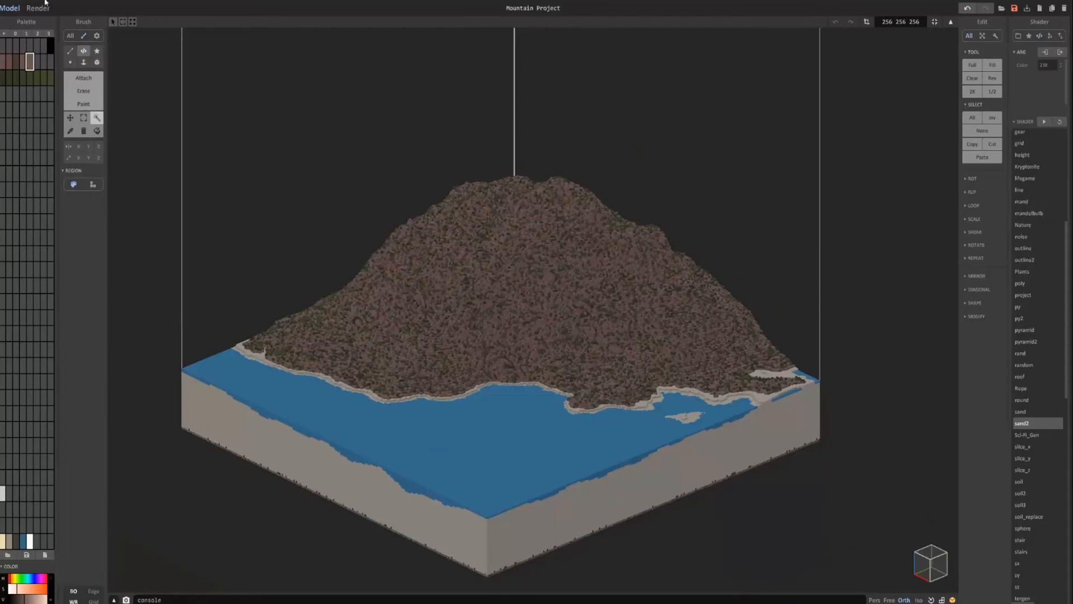
- Re-render the island to show the denser green grass on the slopes
click(37, 7)
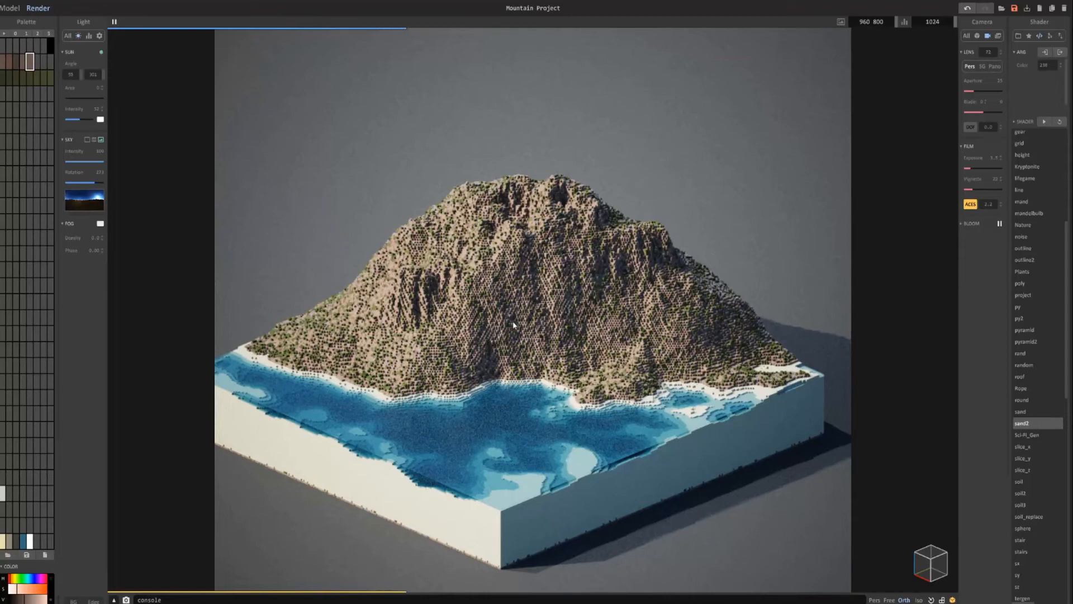
mouse_move(455, 320)
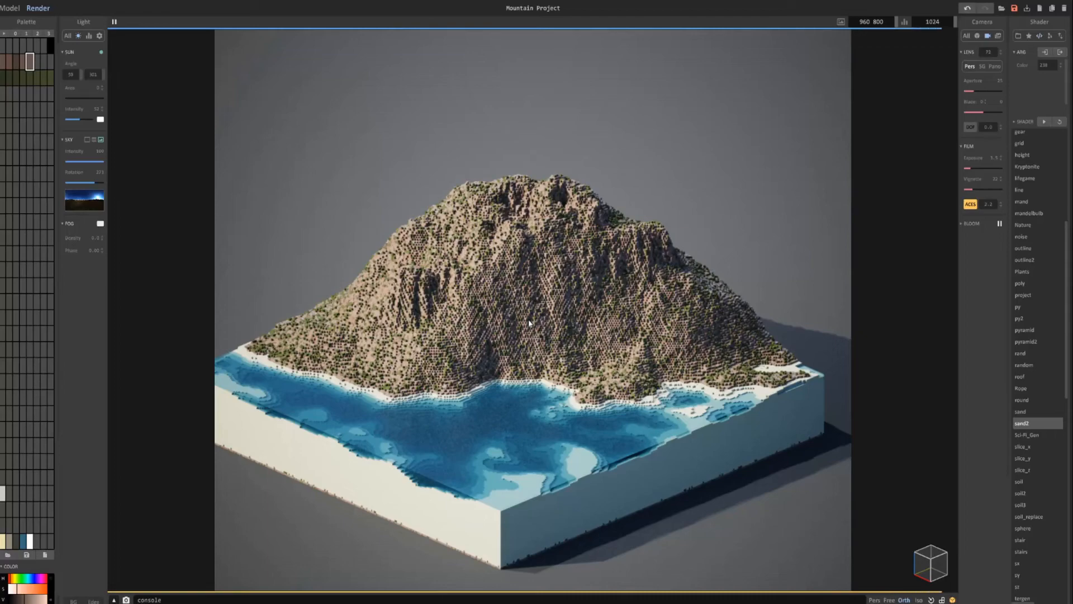
mouse_move(519, 326)
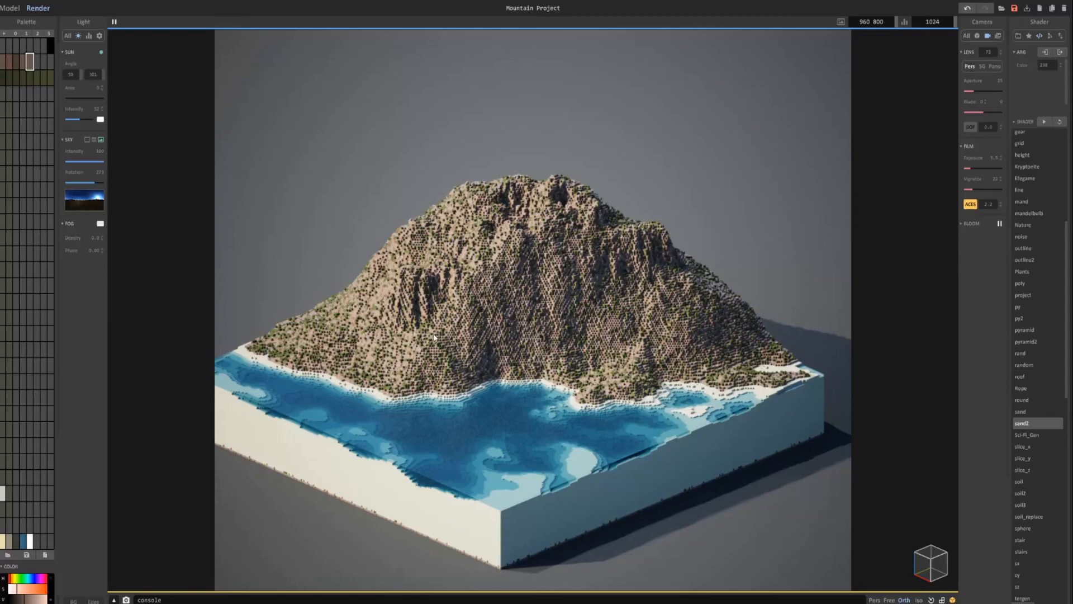
mouse_move(534, 351)
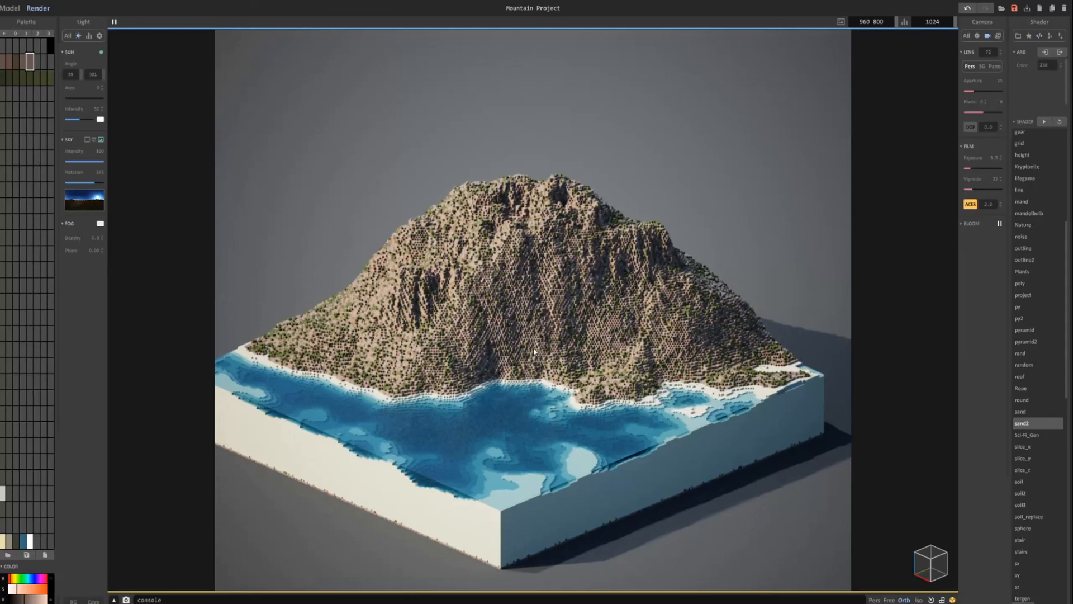
mouse_move(445, 412)
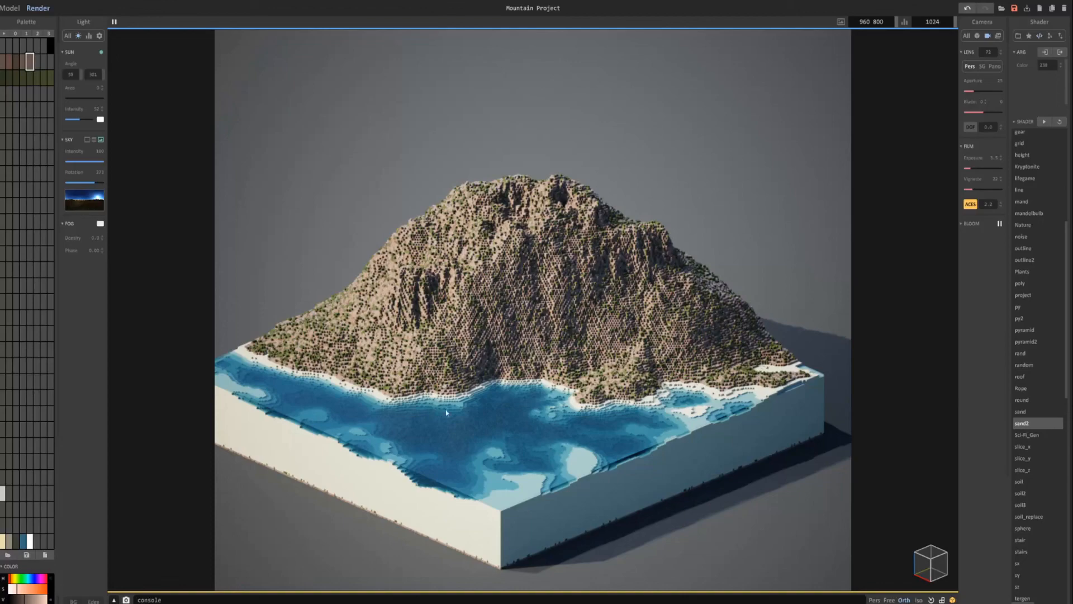
mouse_move(532, 389)
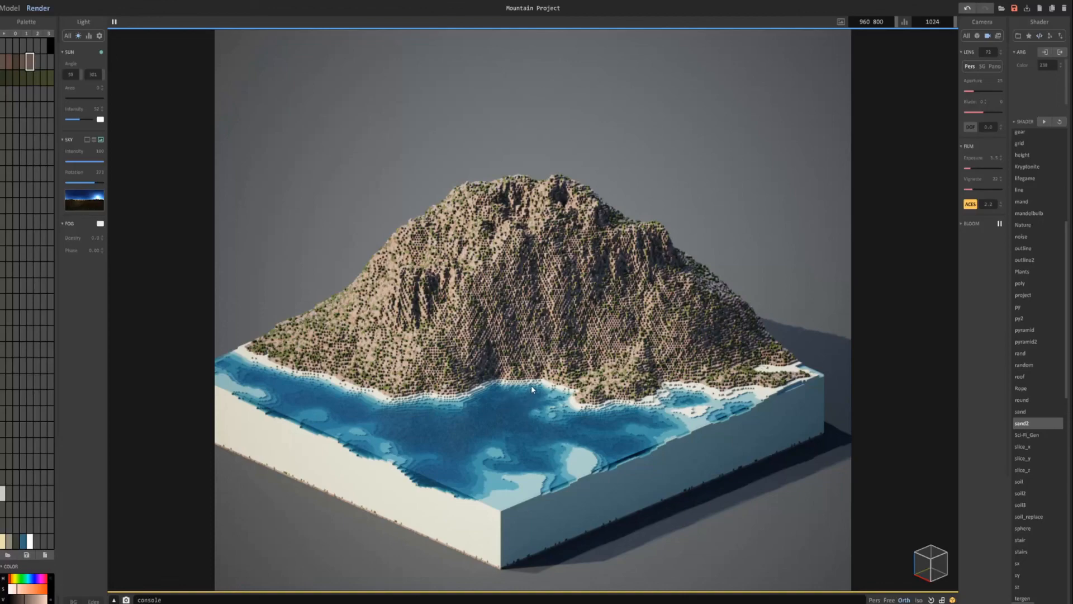
mouse_move(531, 372)
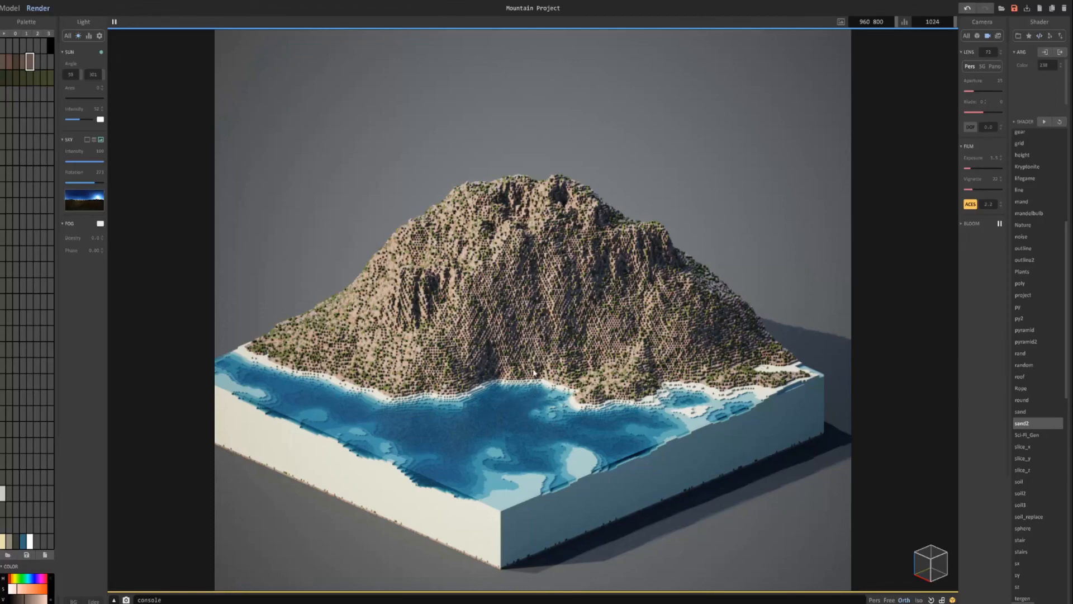
mouse_move(463, 387)
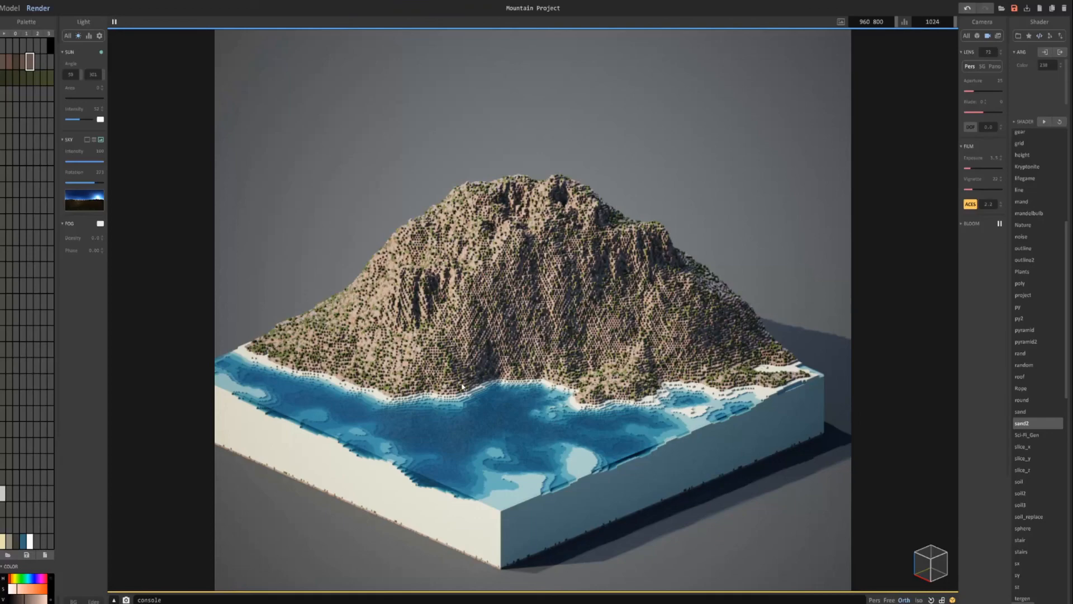